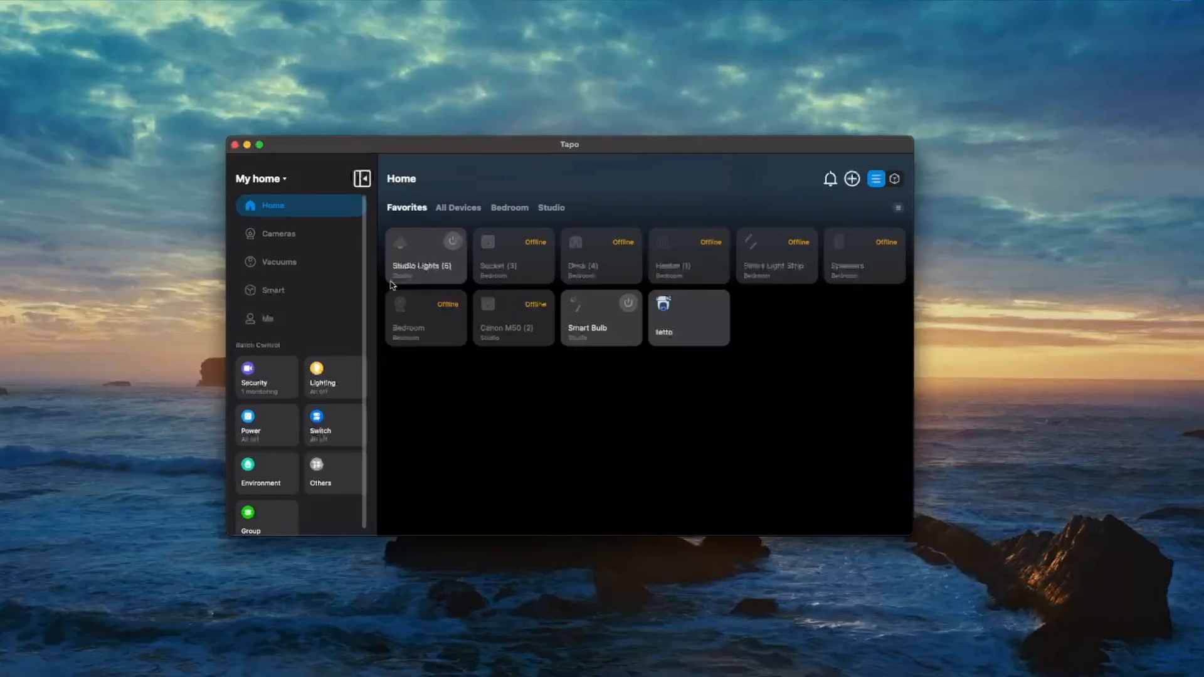
- Open the Smart Bulb in Tapo and scroll through its power, colour preset and brightness controls
click(600, 318)
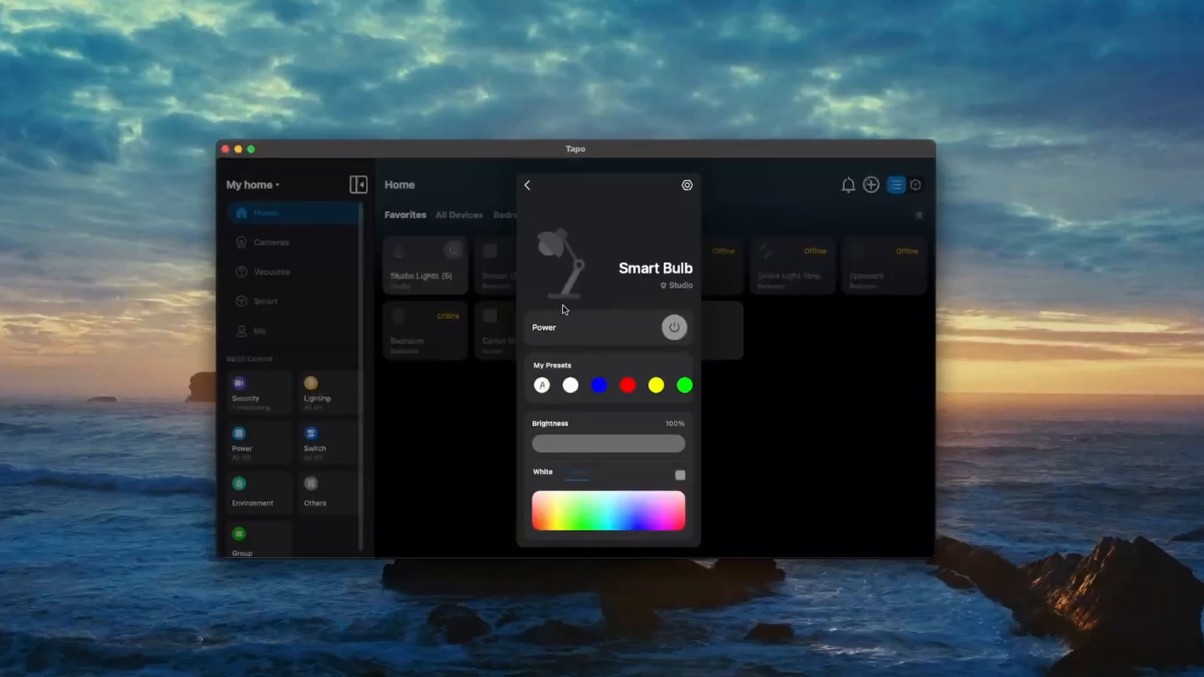
scroll(down, 3)
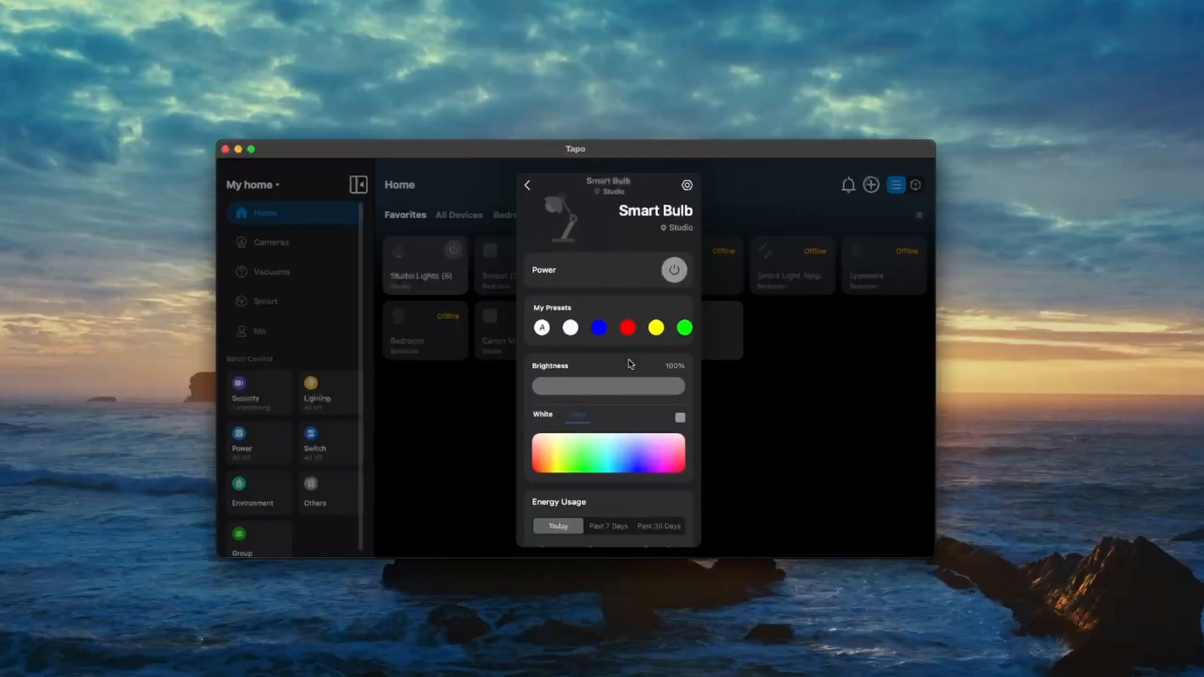
scroll(down, 3)
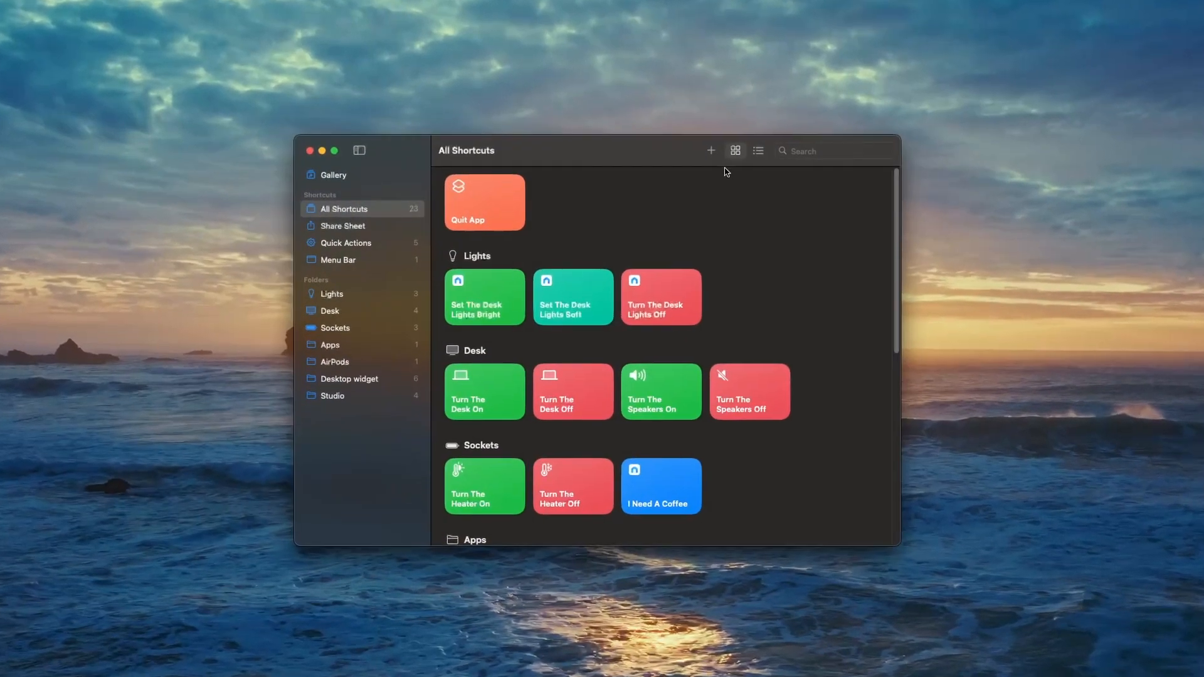
- Create a new shortcut with Tapo's 'Turn on/off a device' action targeting the Smart Bulb
click(711, 151)
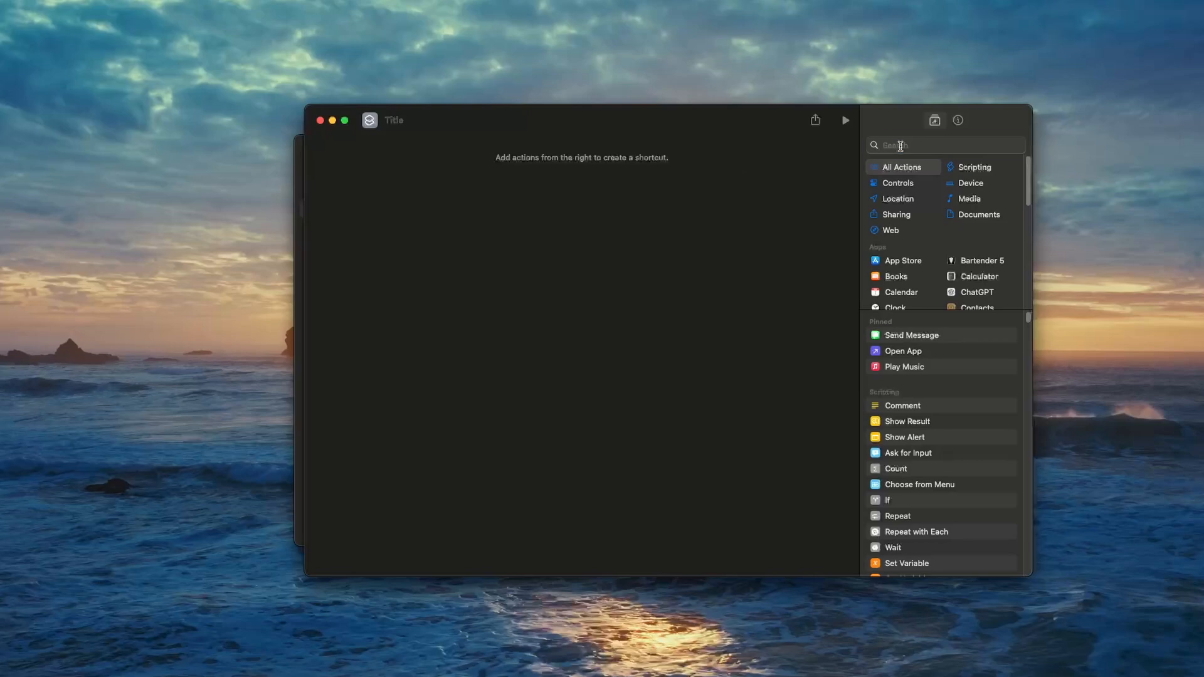
text(tapo)
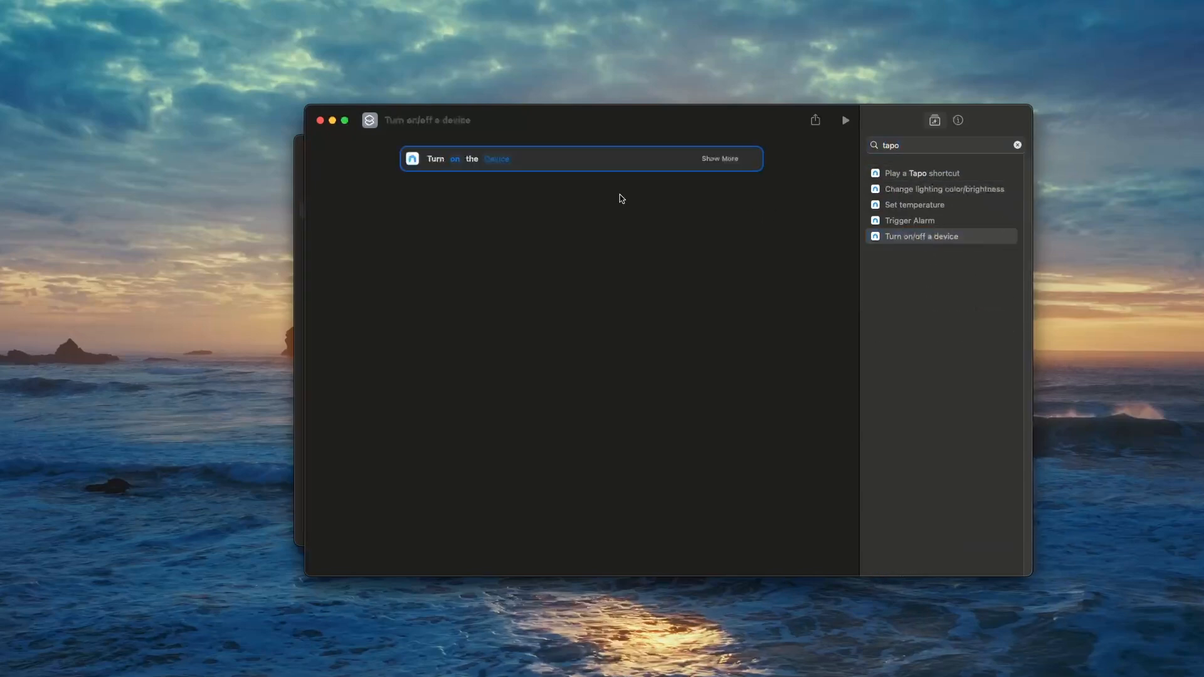
click(497, 159)
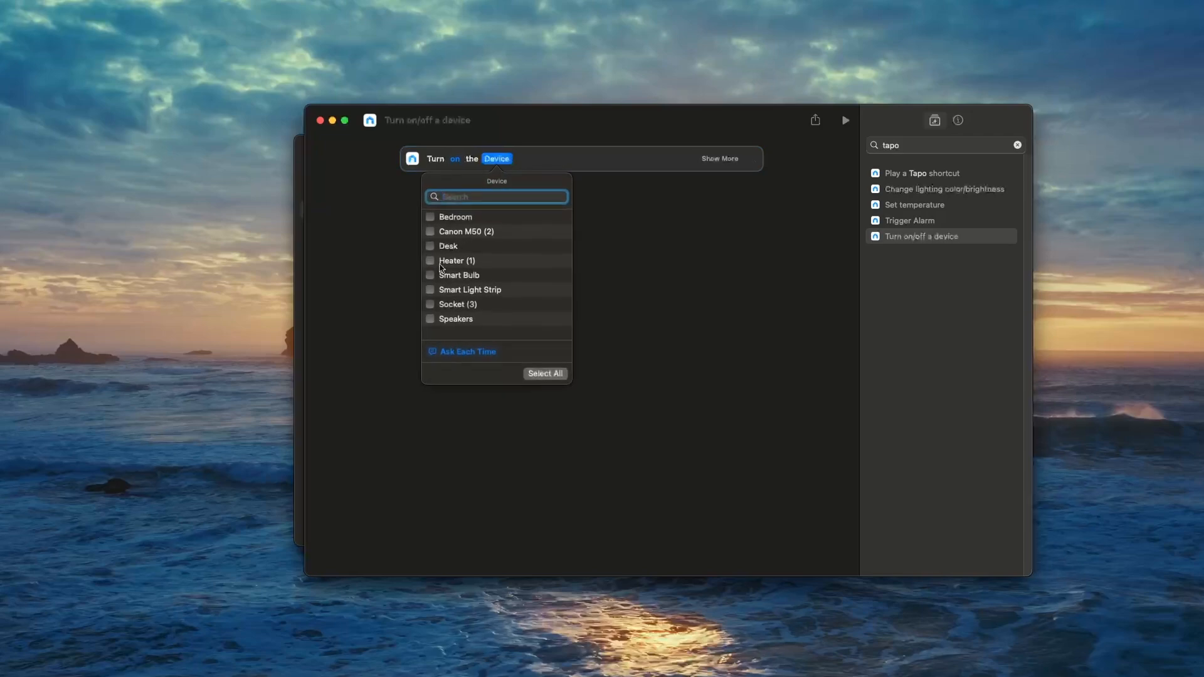
click(459, 275)
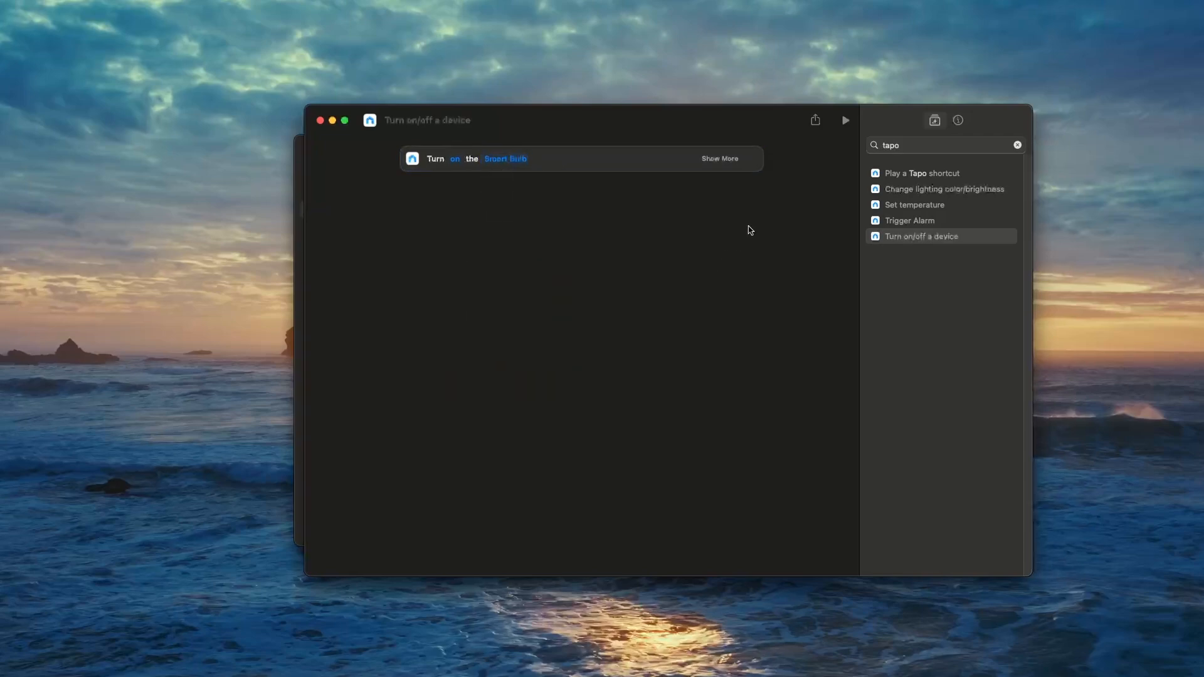
mouse_move(959, 121)
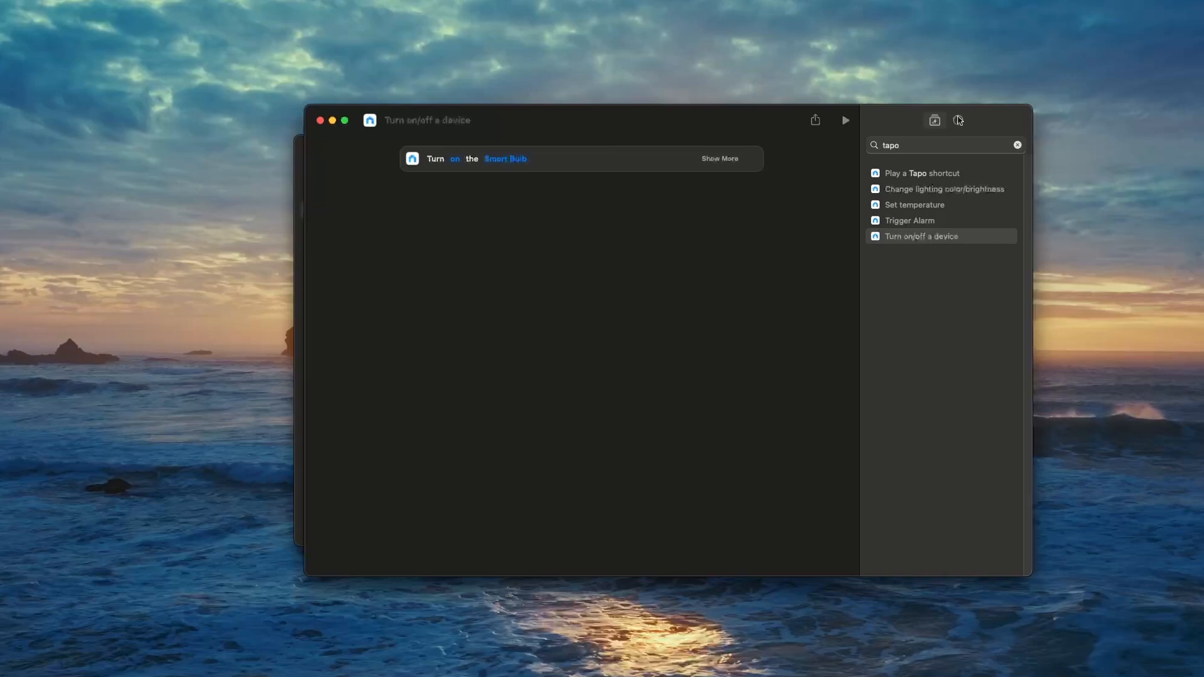
- Assign a keyboard shortcut in the Details panel and name the shortcut 'Bulb on'
click(959, 120)
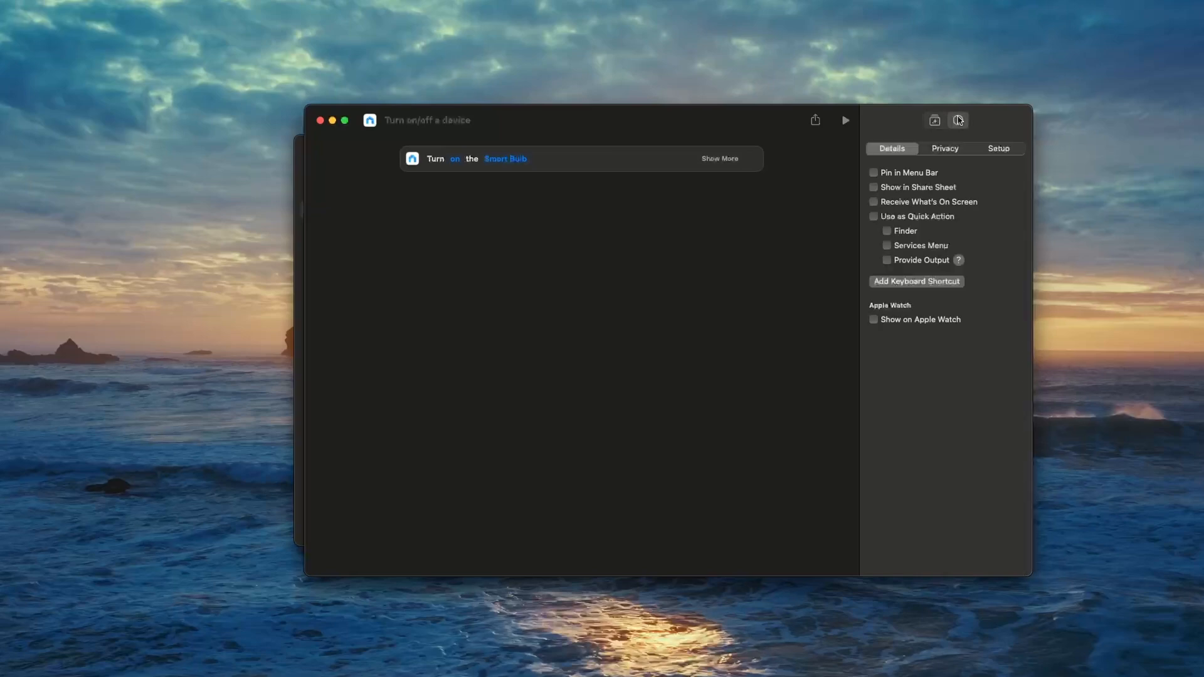
mouse_move(902, 288)
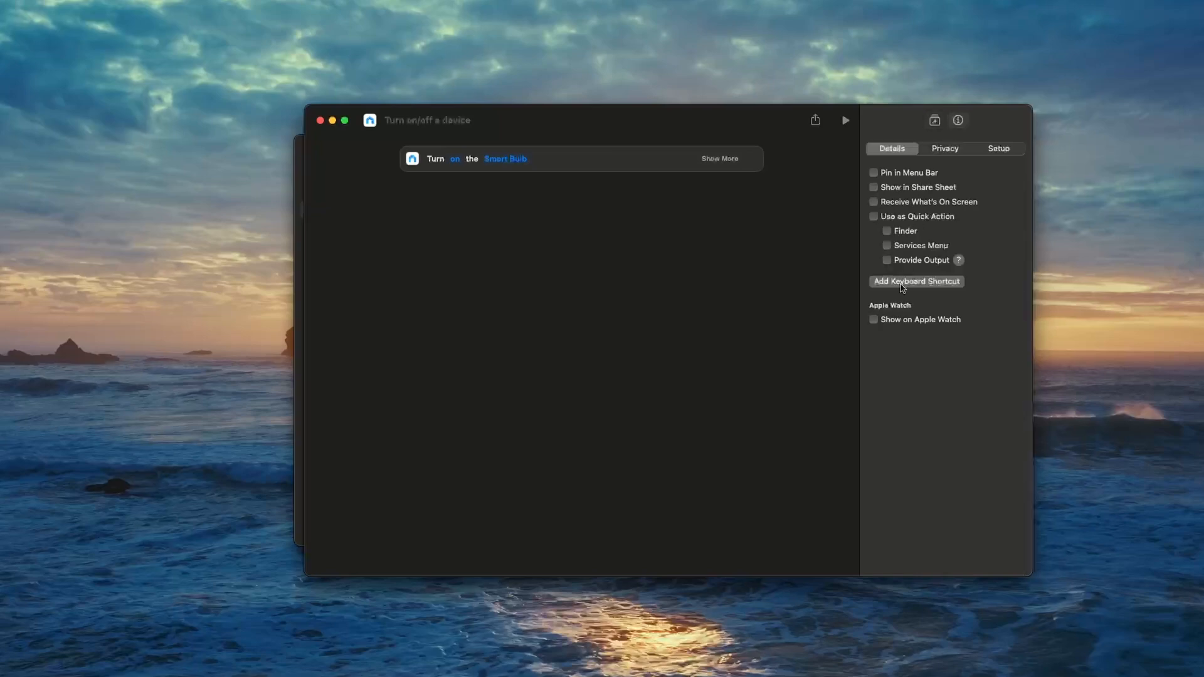
click(873, 216)
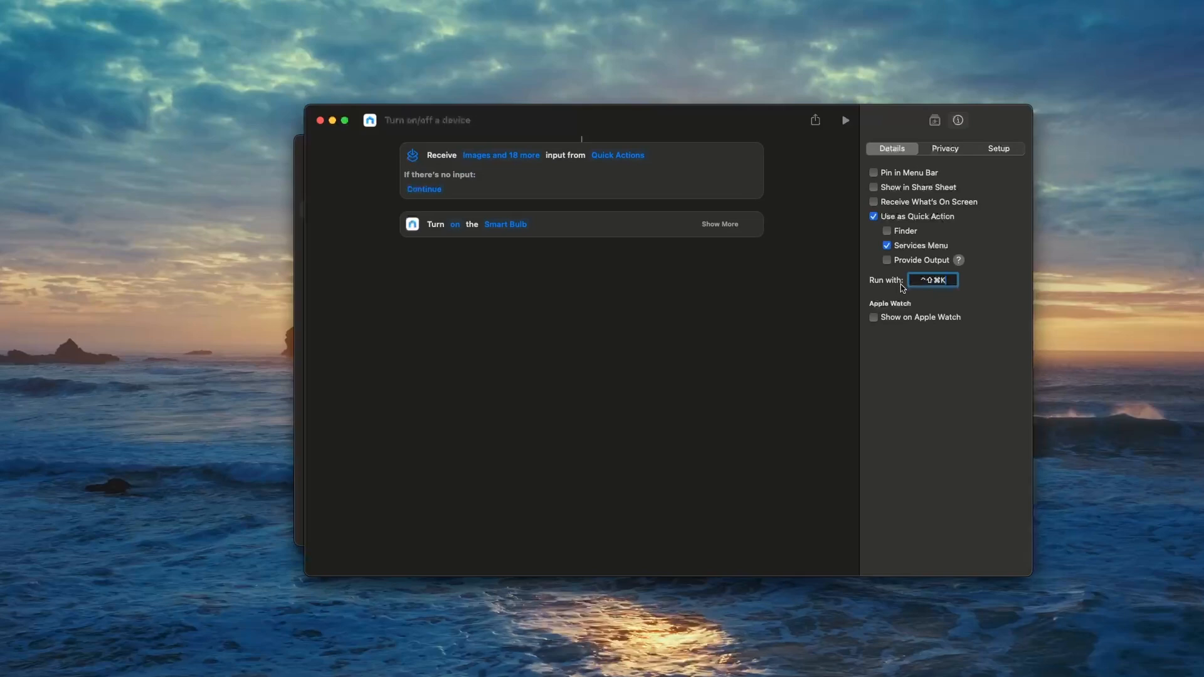
mouse_move(882, 290)
text(Bu)
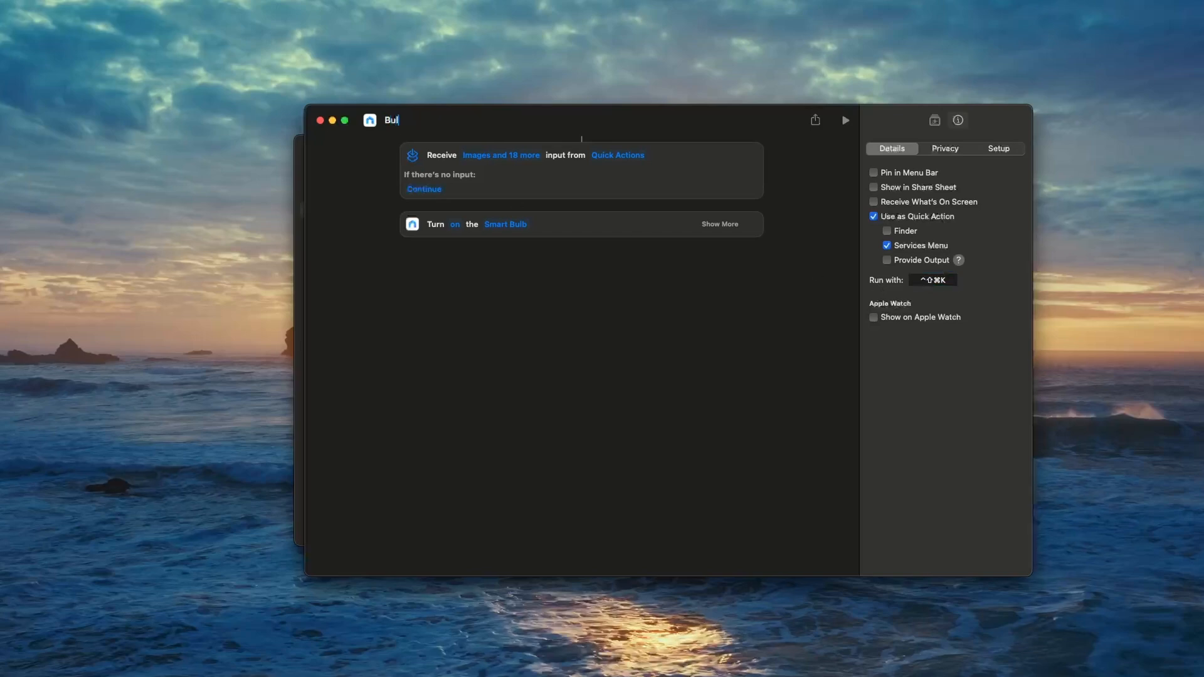
text(lb on)
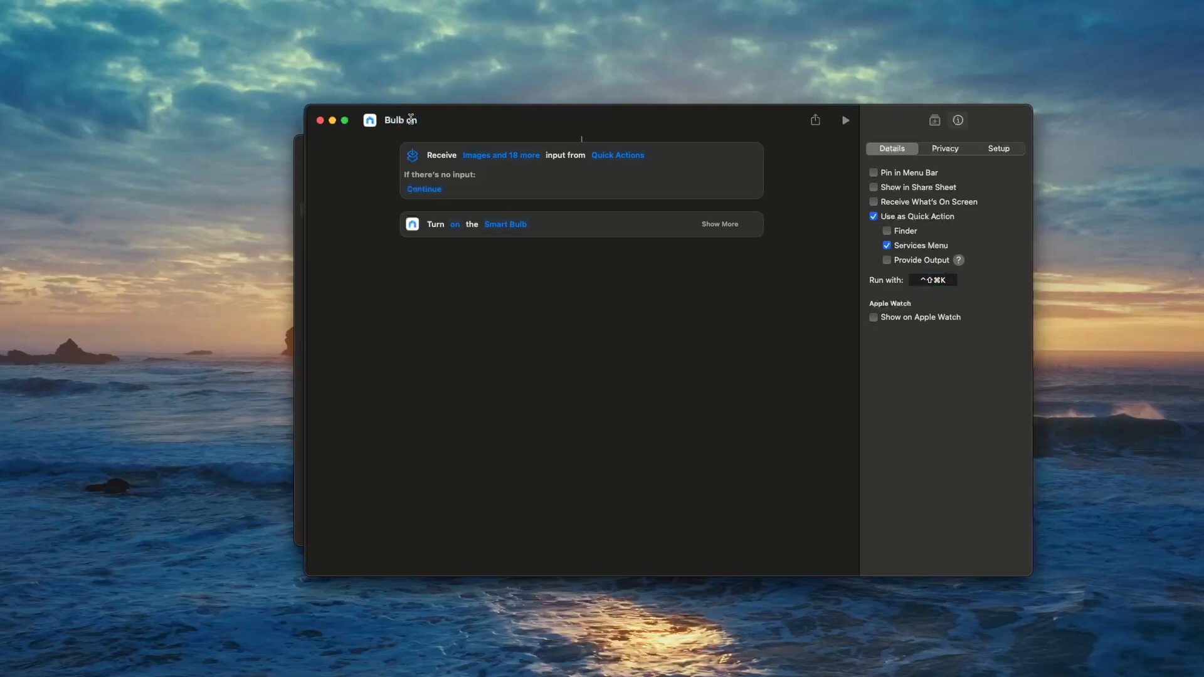
- Turn off Show When Run for the Smart Bulb action and close the editor
click(718, 223)
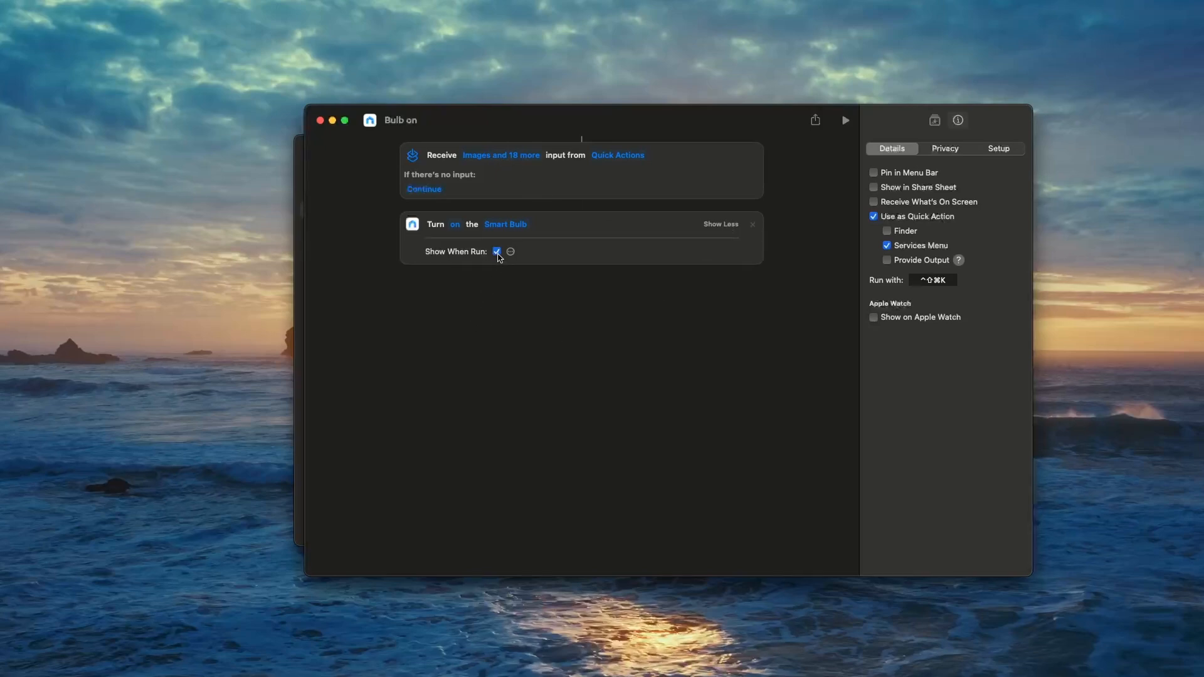
click(497, 251)
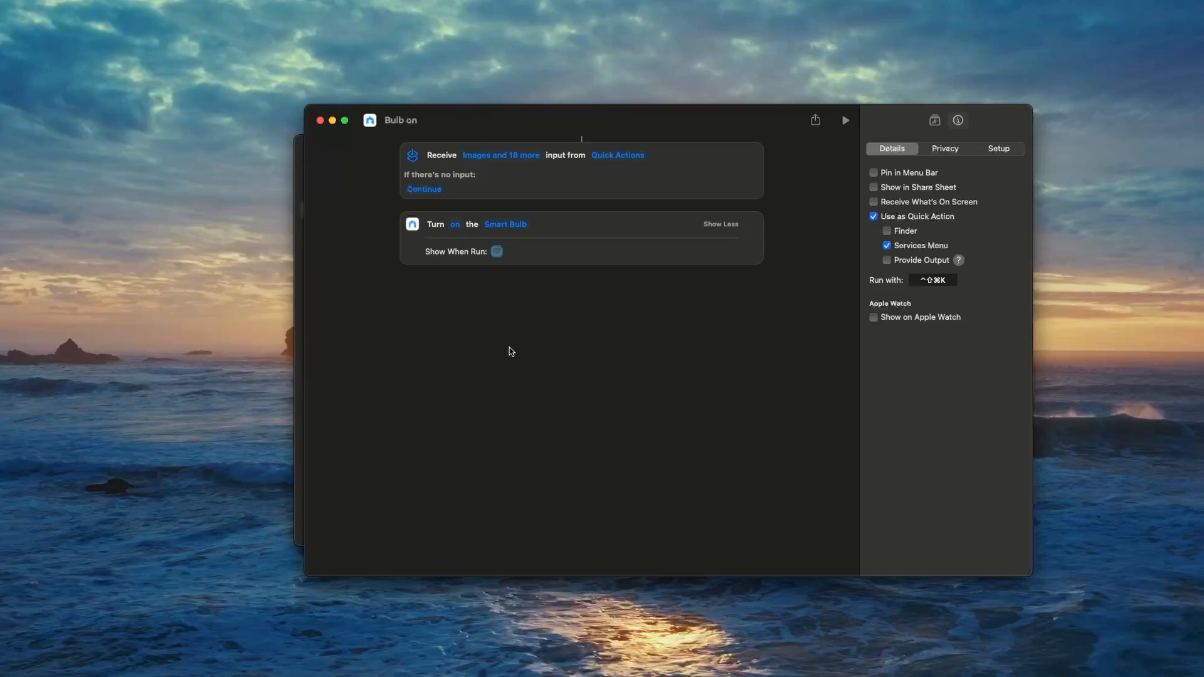
mouse_move(320, 120)
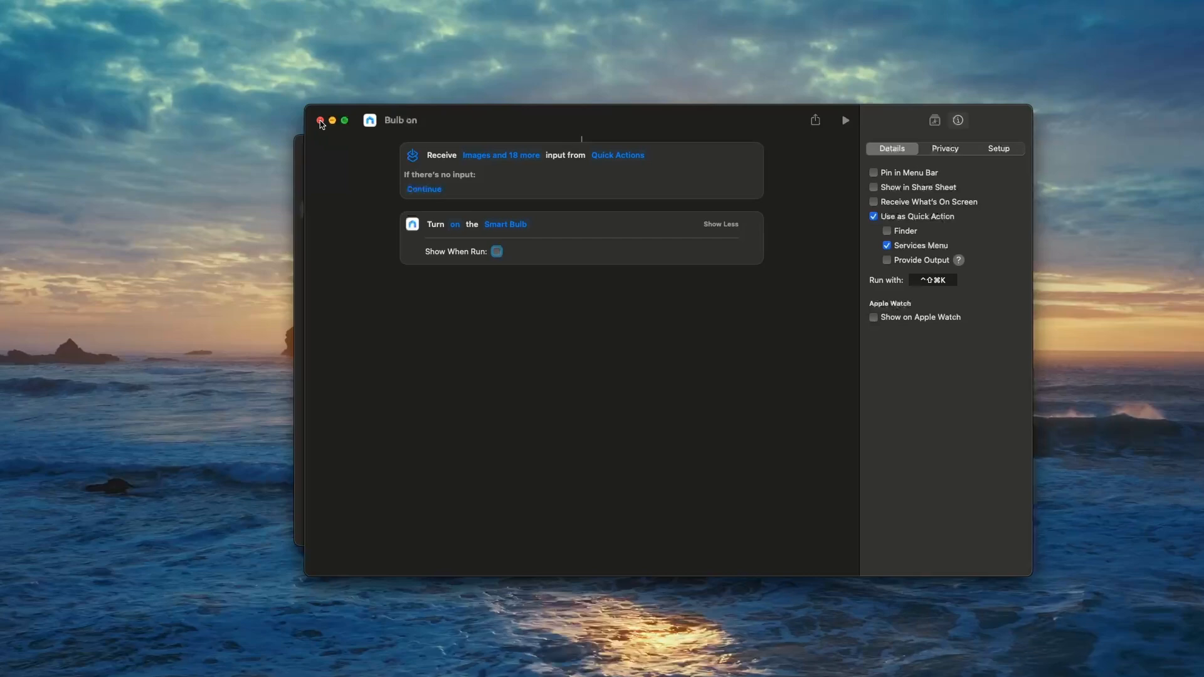
click(320, 122)
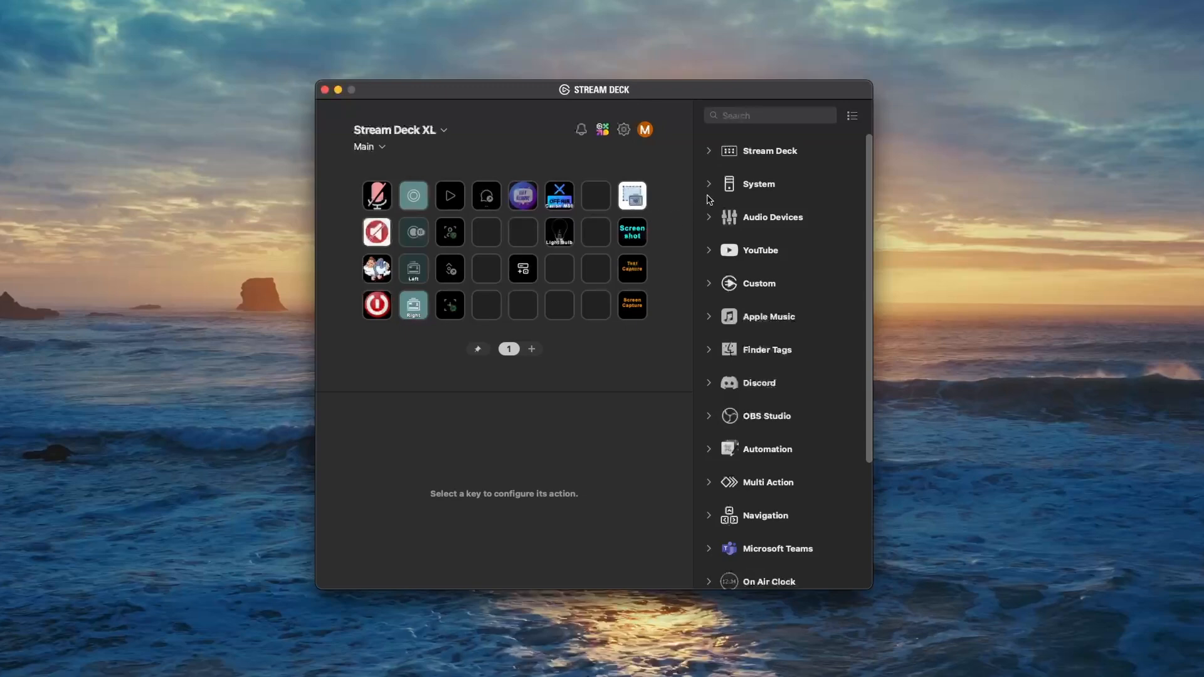
- Expand the System action category in Stream Deck's action list
click(708, 183)
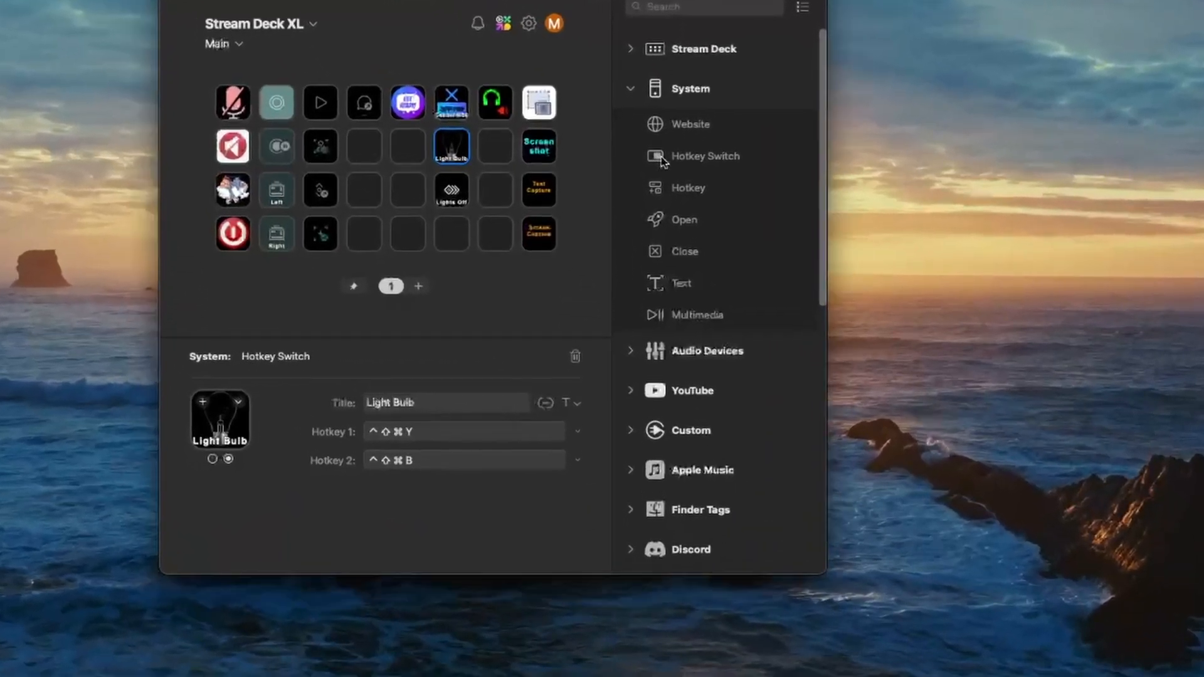
mouse_move(407, 330)
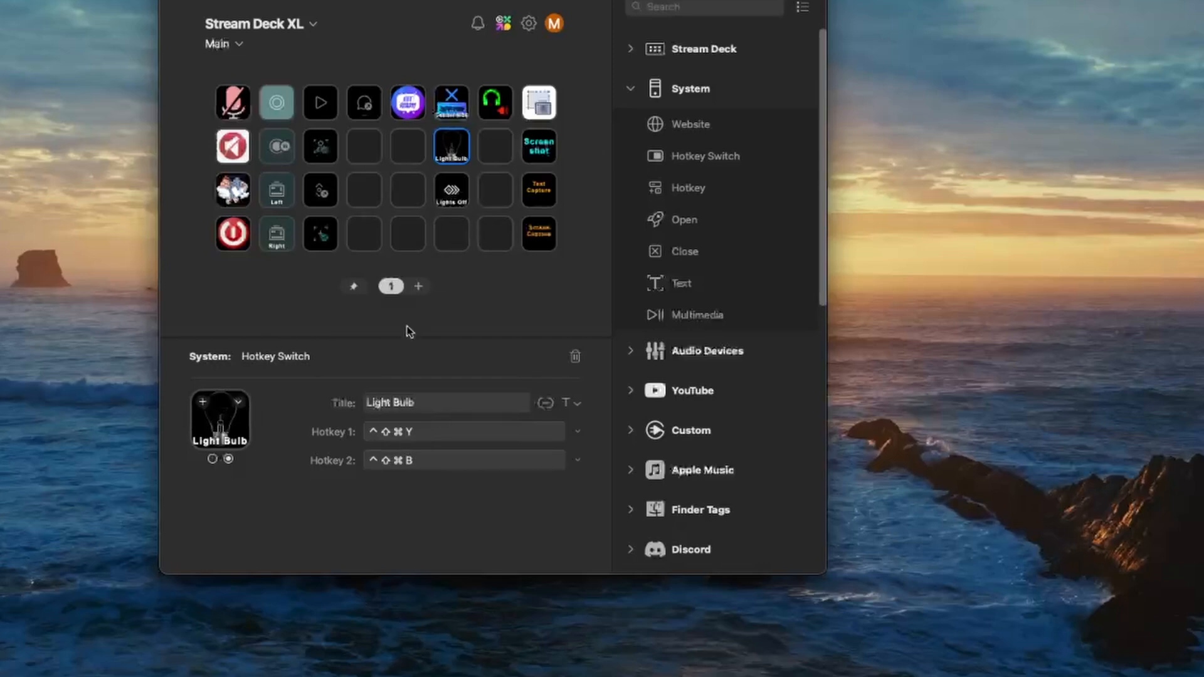
mouse_move(558, 517)
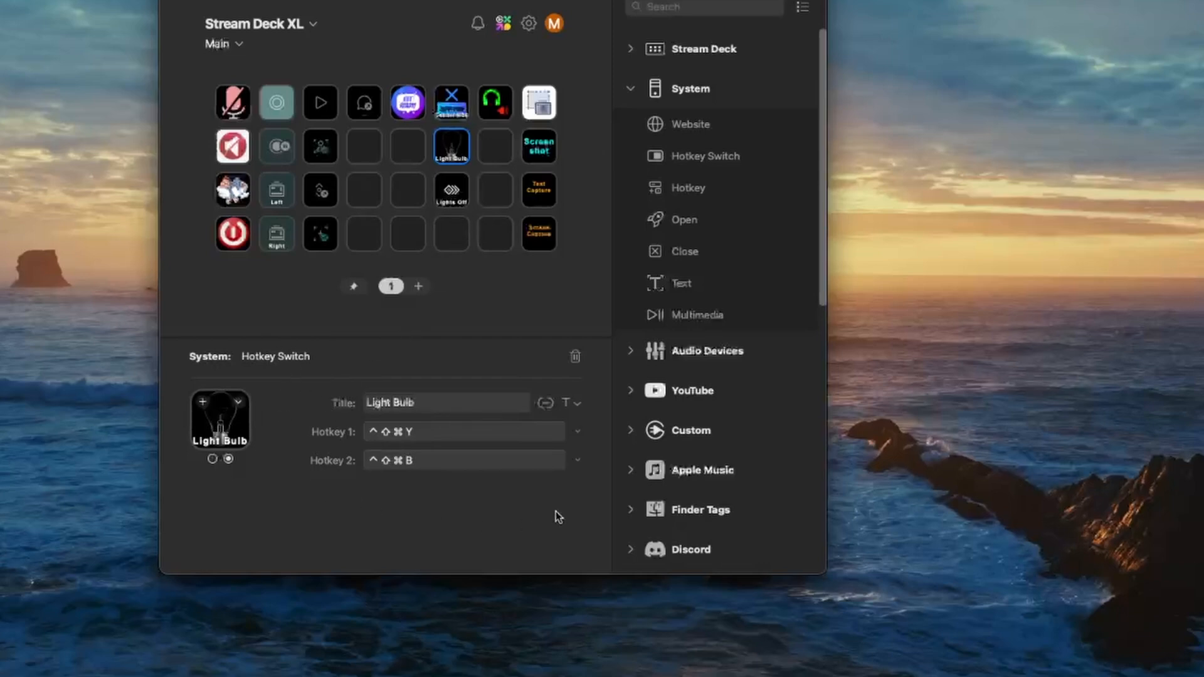
mouse_move(401, 447)
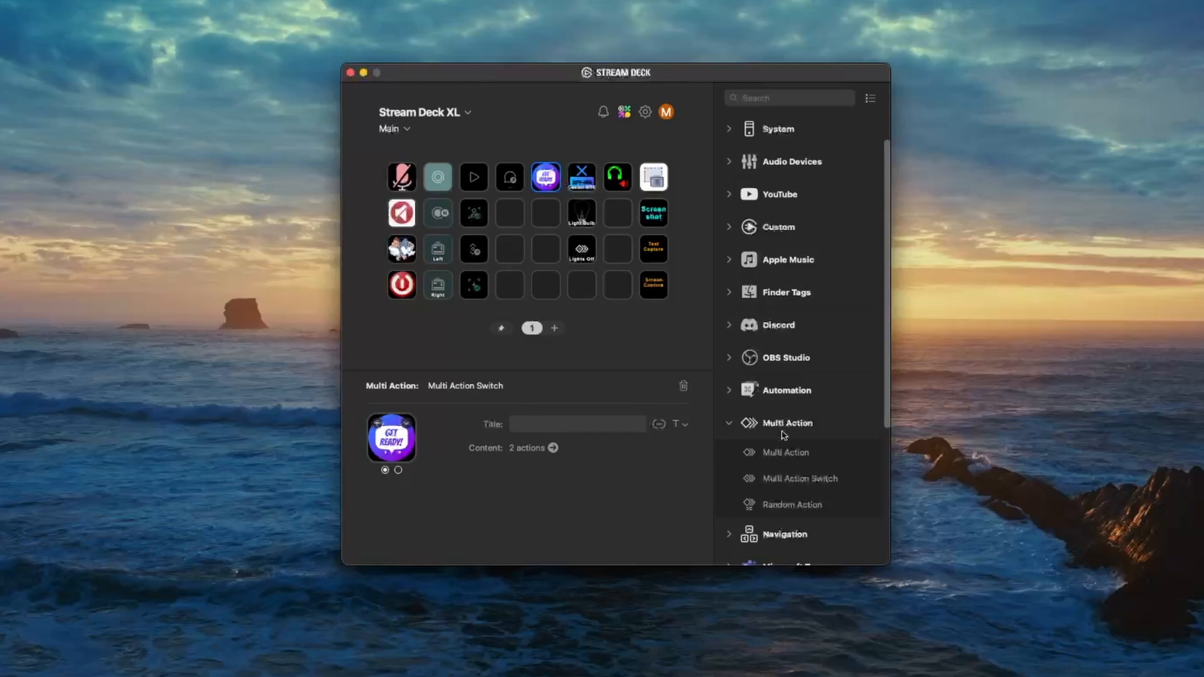
mouse_move(762, 483)
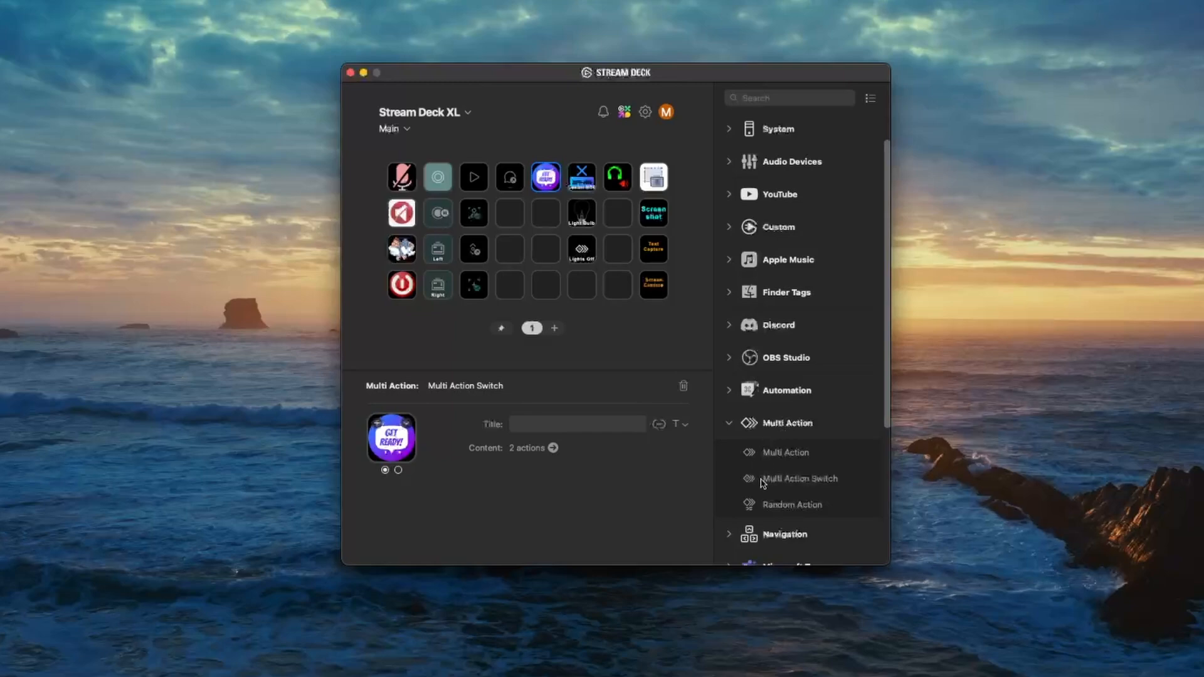
- Add a Multi Action Switch key and set up a hotkey step in its second state
click(552, 447)
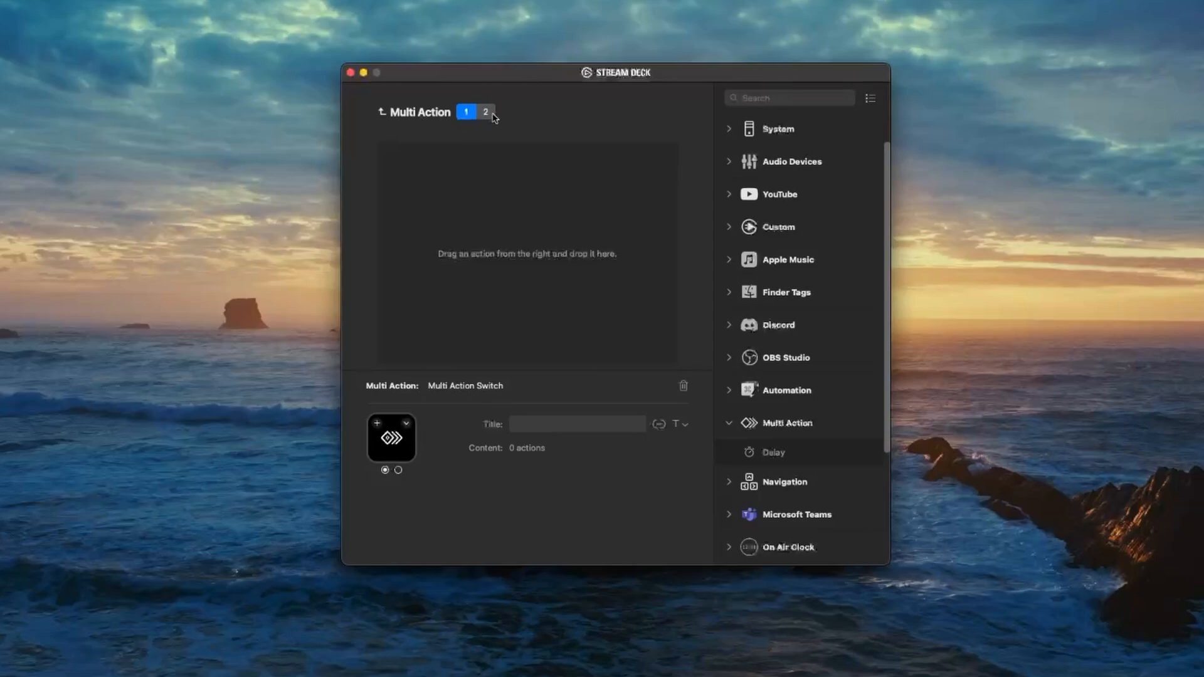
click(485, 112)
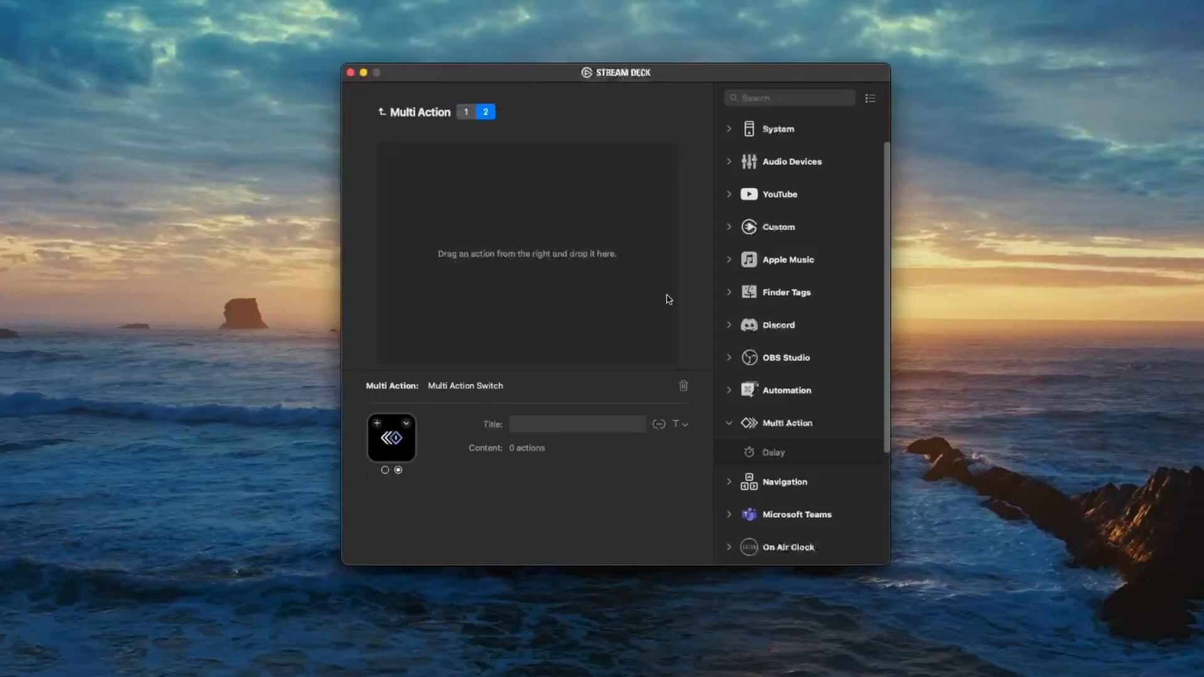
scroll(up, 3)
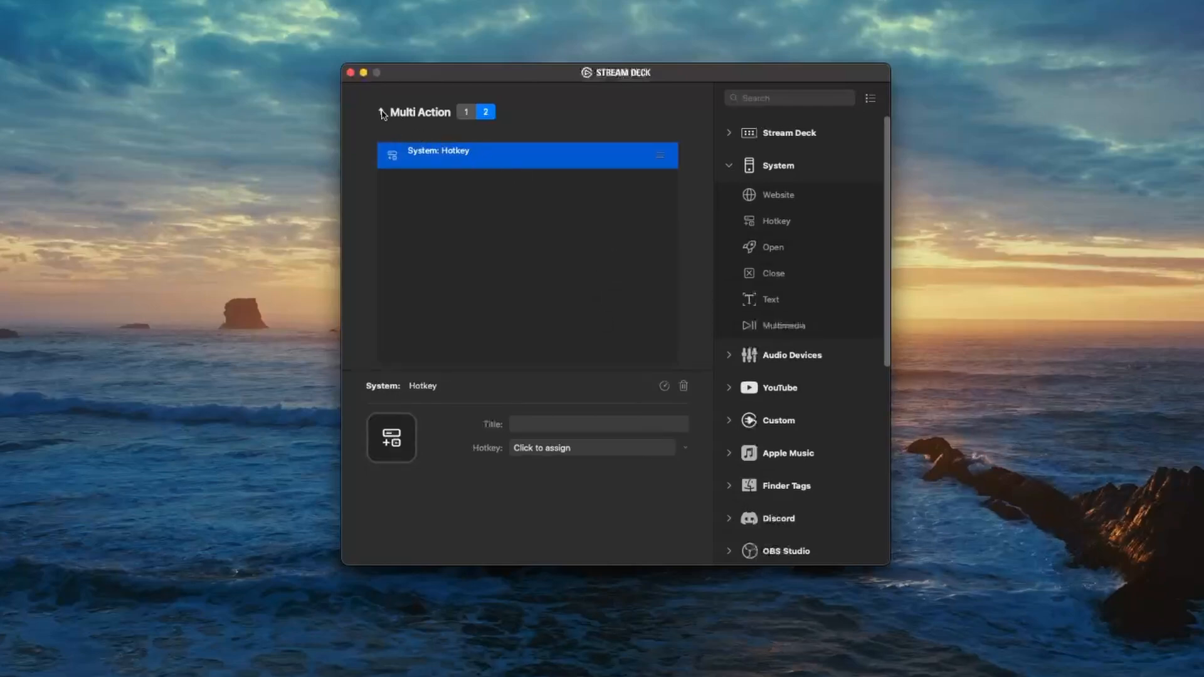
- Back on the key layout, view the Get Ready switch's second-state actions
click(383, 112)
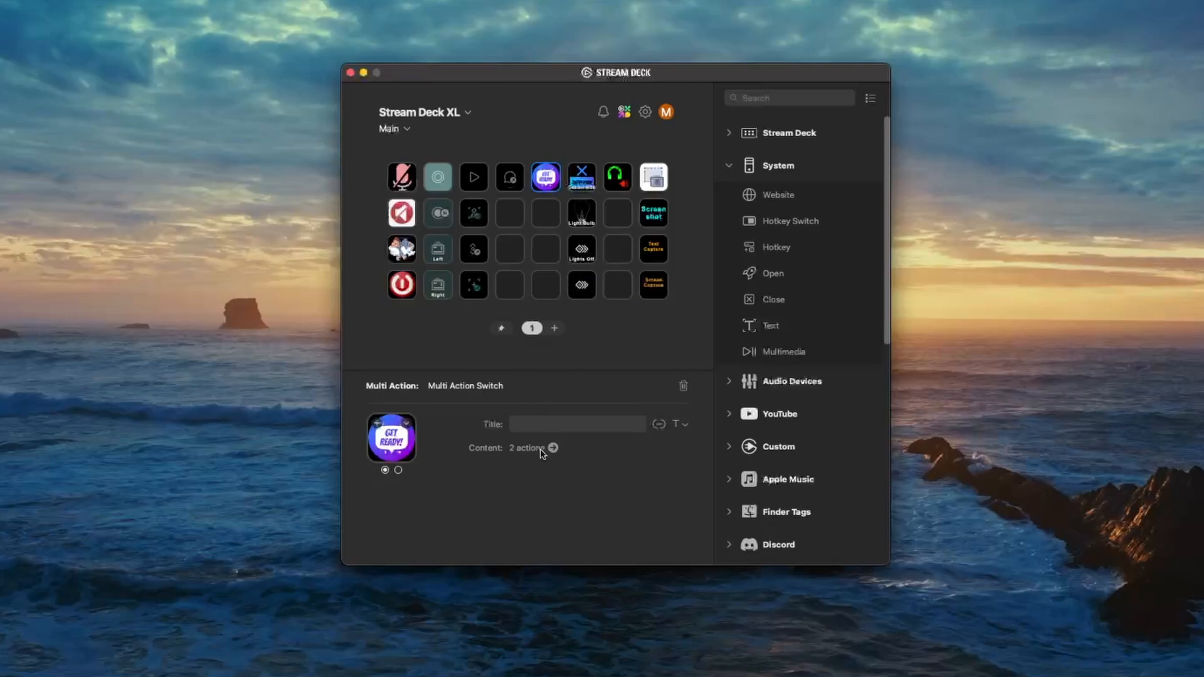
click(552, 448)
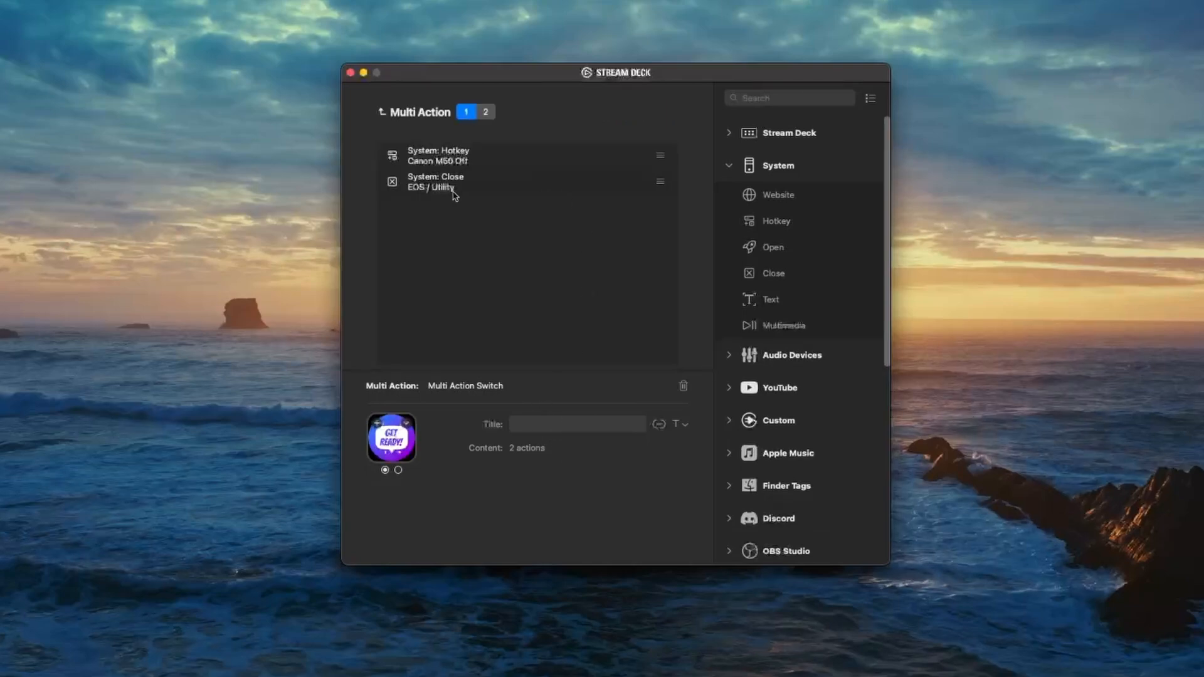
click(485, 112)
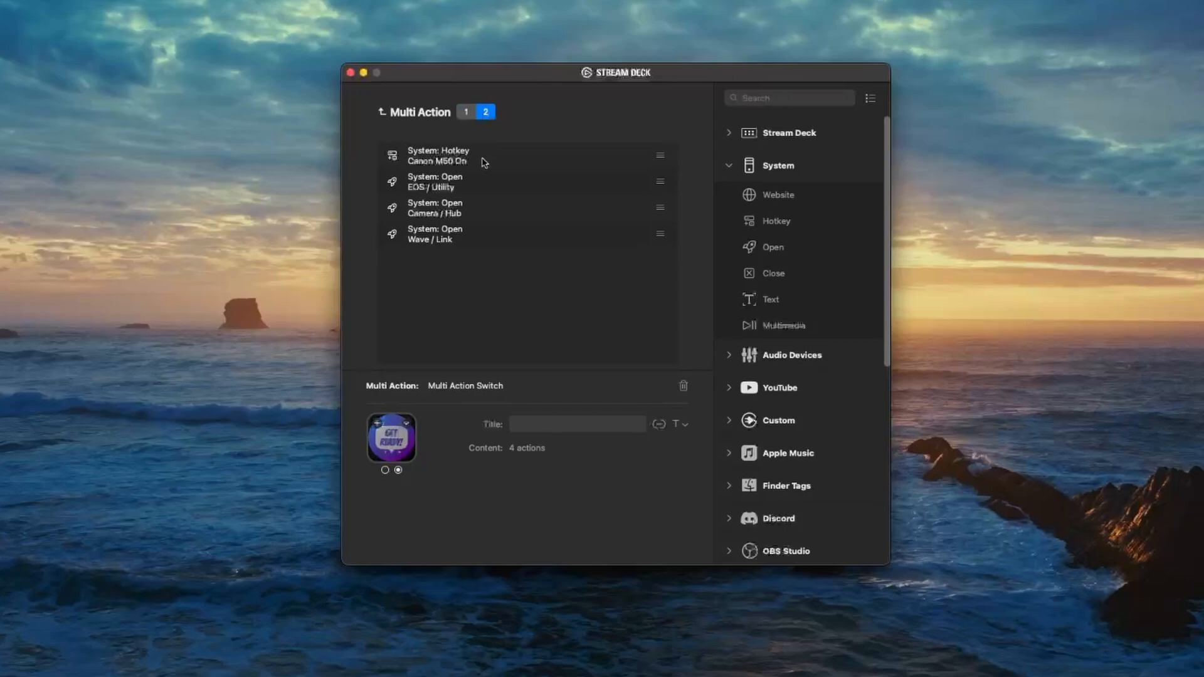
mouse_move(567, 446)
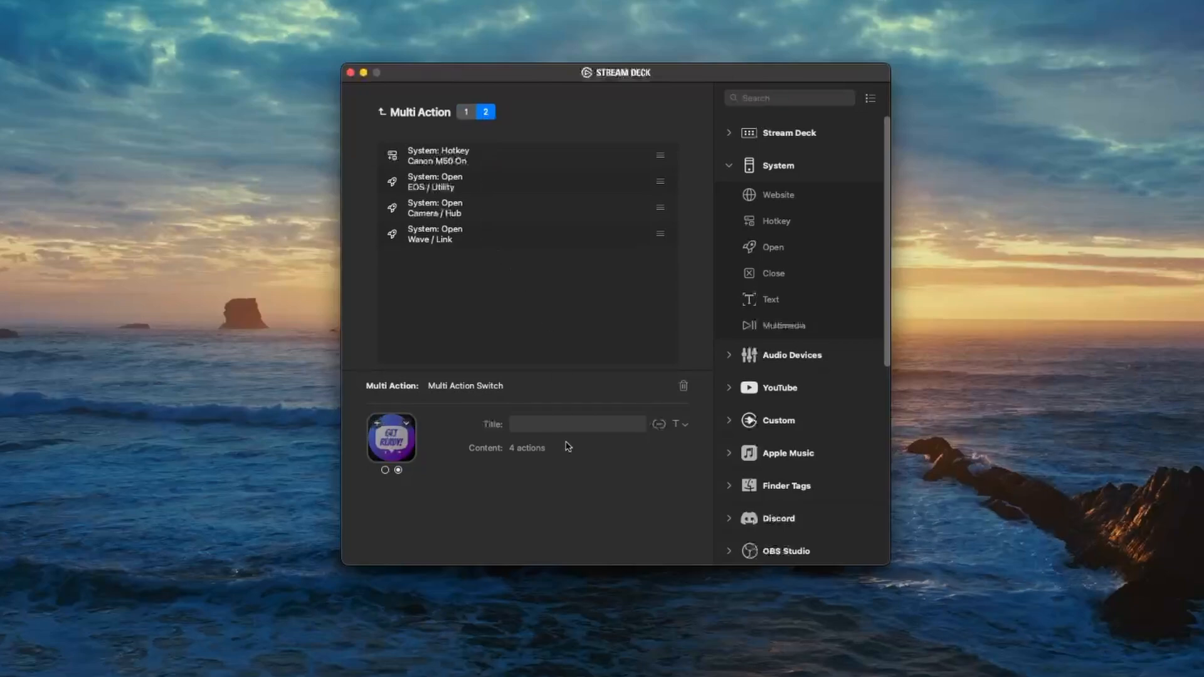